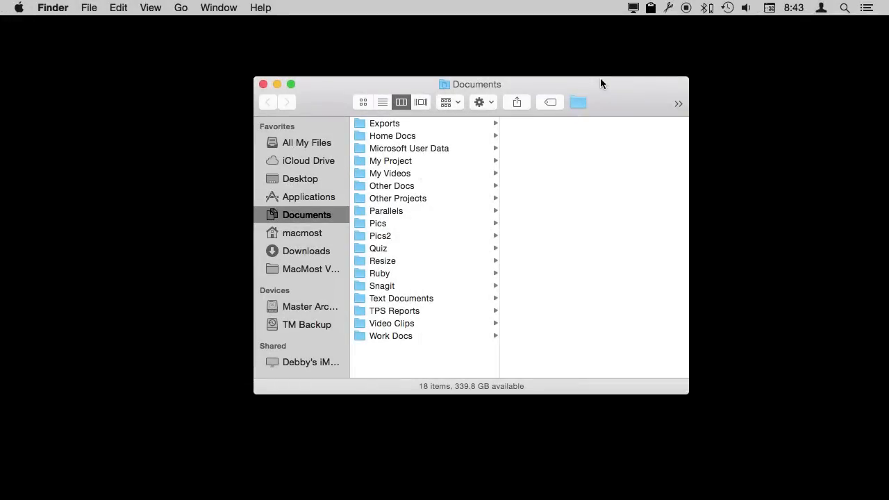
{"action": "mouse_move", "coordinate": [214, 56]}
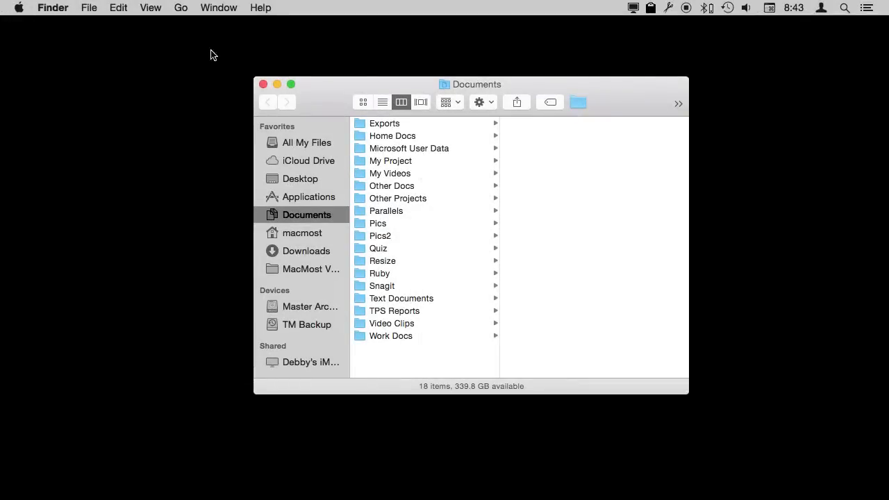
Browse the View and Go menus to reach Go to Folder from the Documents window
{"action": "left_click", "coordinate": [150, 9]}
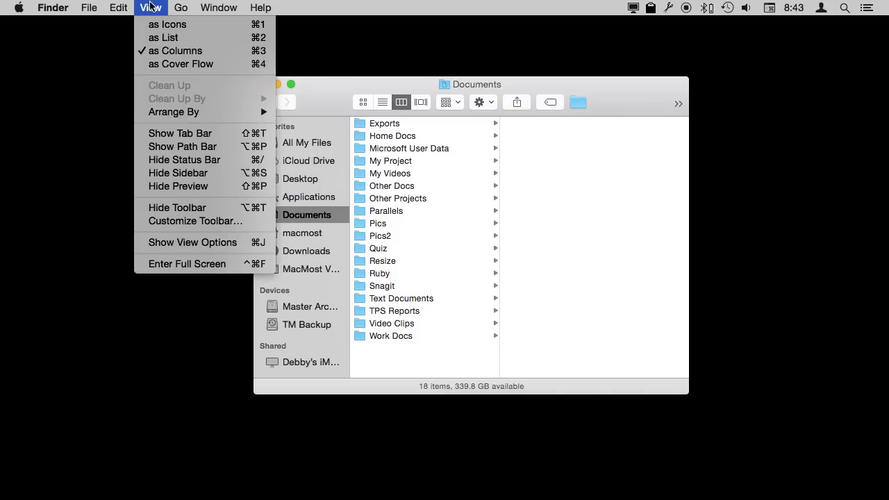
{"action": "mouse_move", "coordinate": [164, 36]}
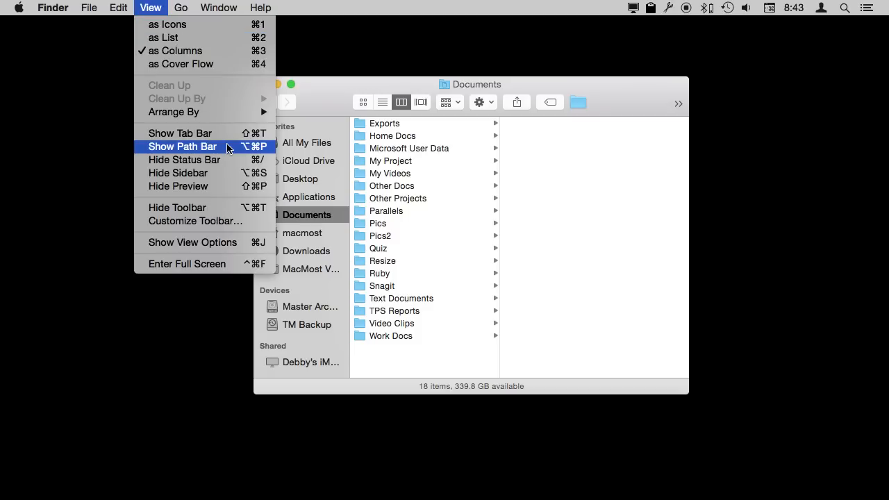
{"action": "left_click", "coordinate": [182, 148]}
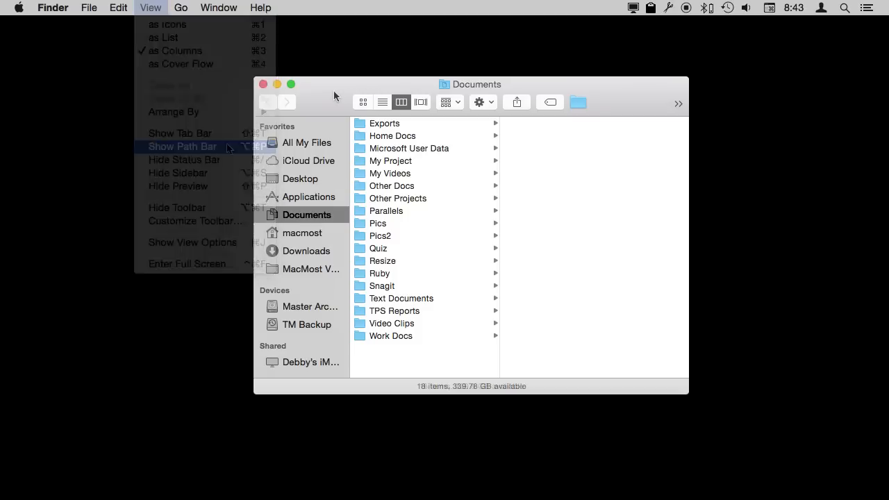
{"action": "left_click", "coordinate": [182, 147]}
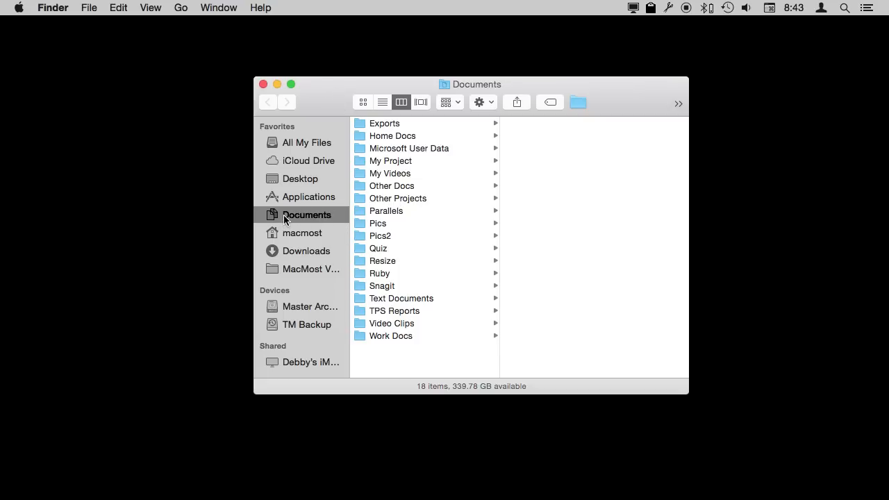
{"action": "mouse_move", "coordinate": [413, 233]}
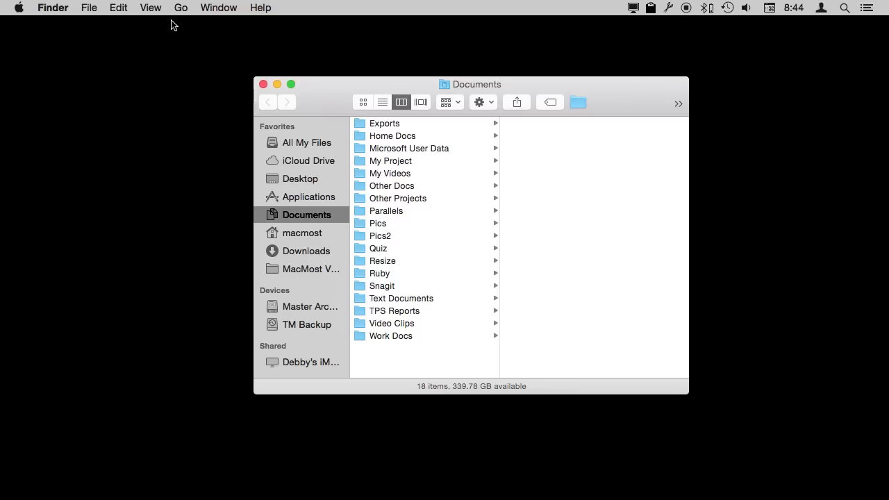
{"action": "left_click", "coordinate": [181, 8]}
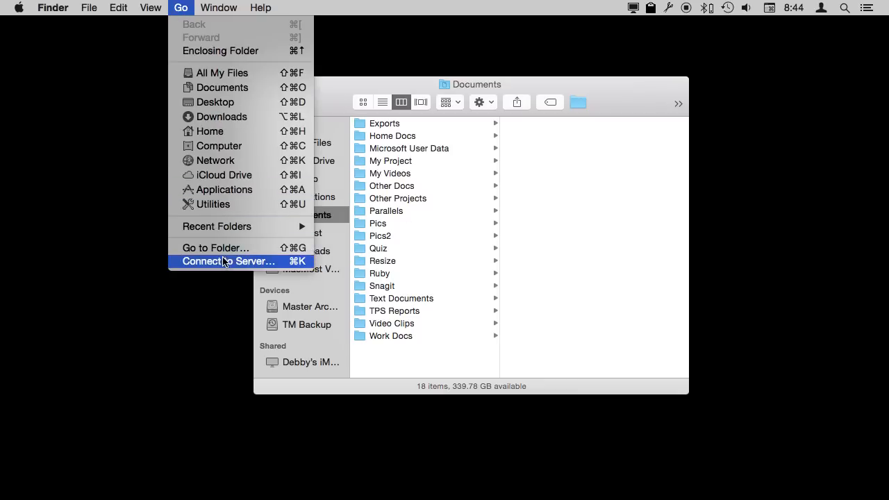
{"action": "mouse_move", "coordinate": [336, 94]}
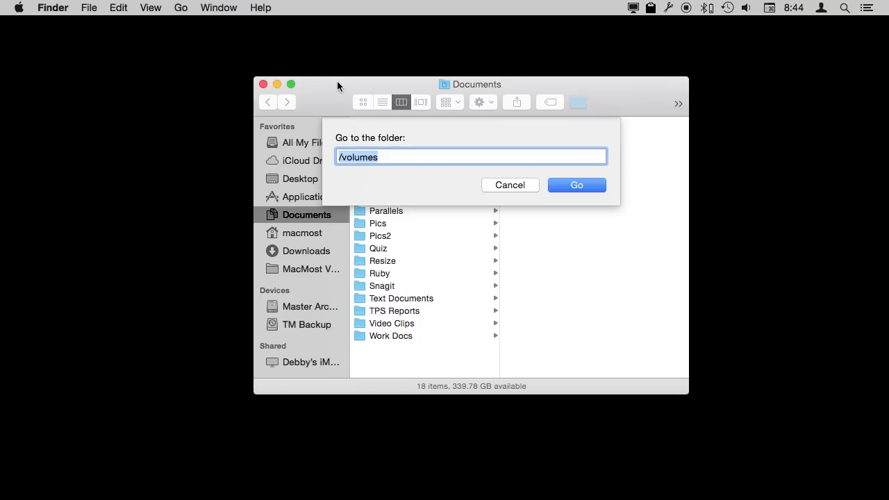
Enter the path ~/Pictures in the Go to Folder prompt without submitting it
{"action": "type", "text": "~"}
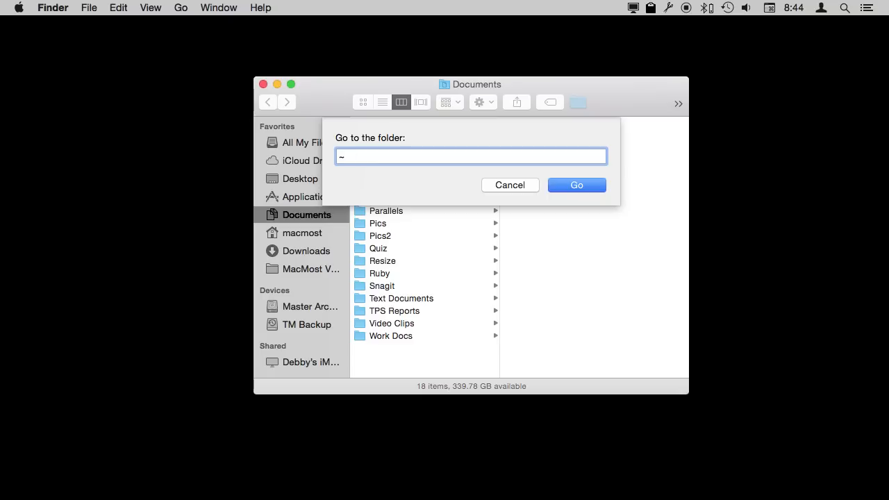
{"action": "type", "text": "/"}
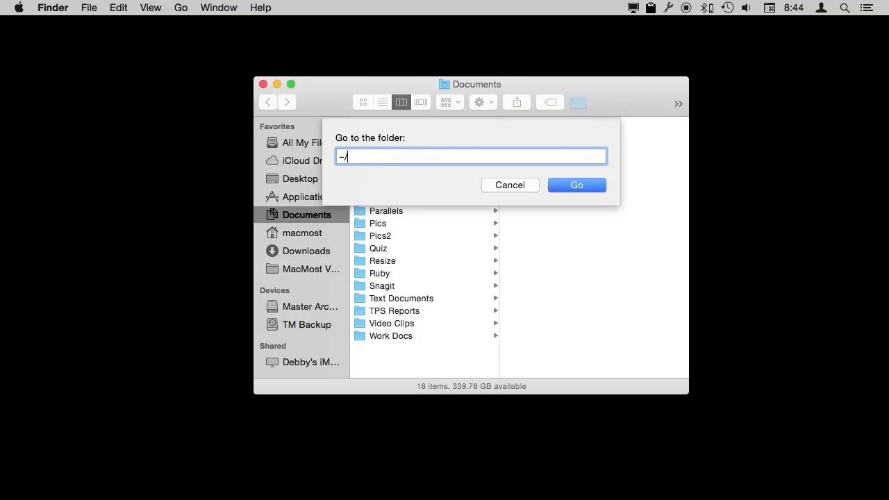
{"action": "type", "text": "Picture"}
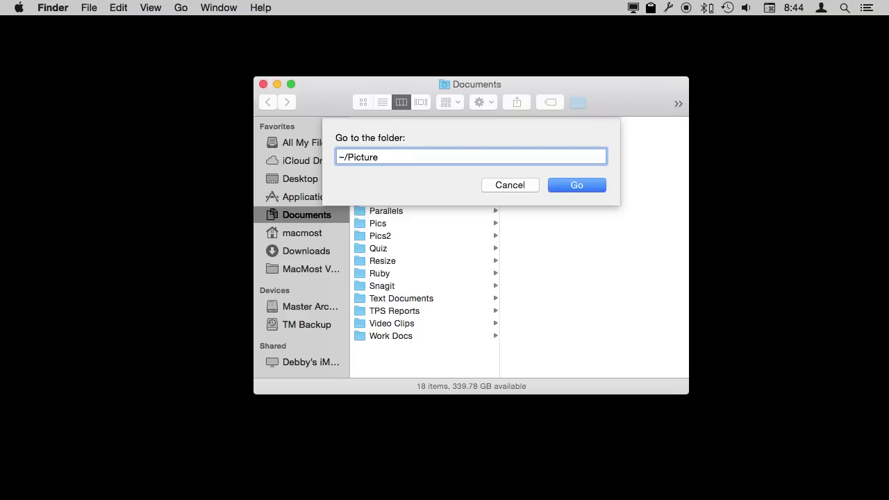
{"action": "type", "text": "s"}
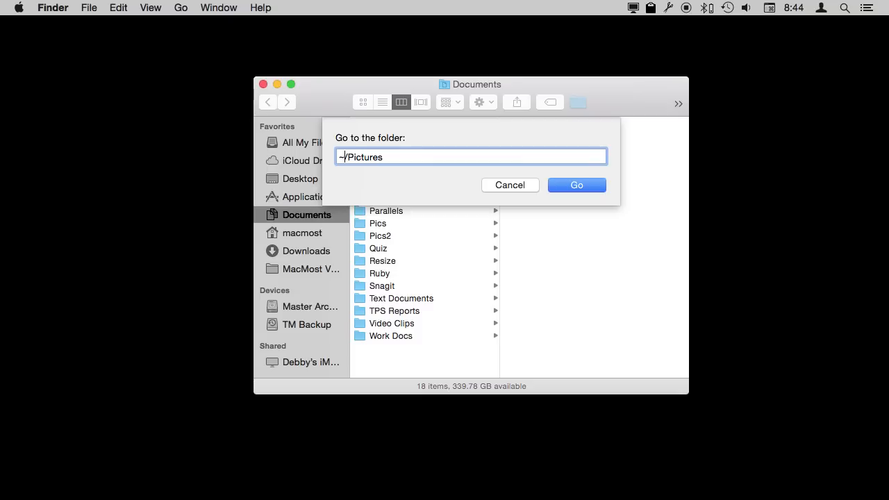
Go to Pictures, then browse Documents > Microsoft User Data > My Project > Other Docs
{"action": "left_click", "coordinate": [575, 185]}
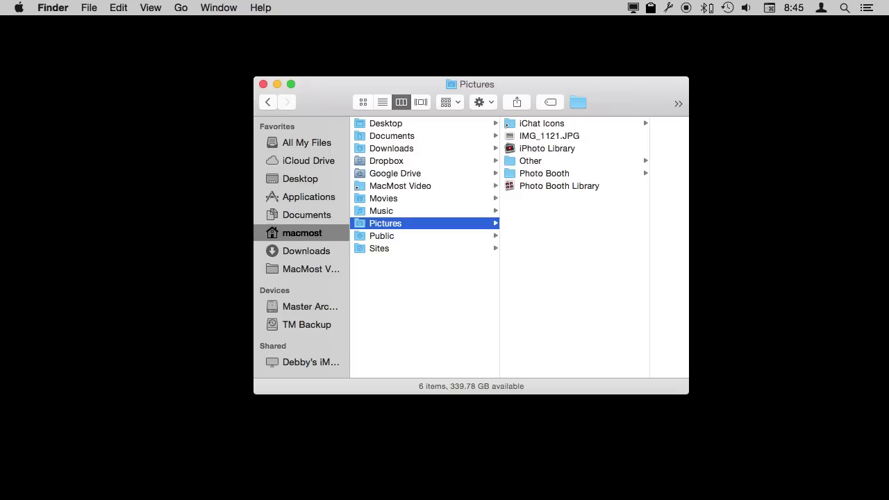
{"action": "left_click", "coordinate": [392, 136]}
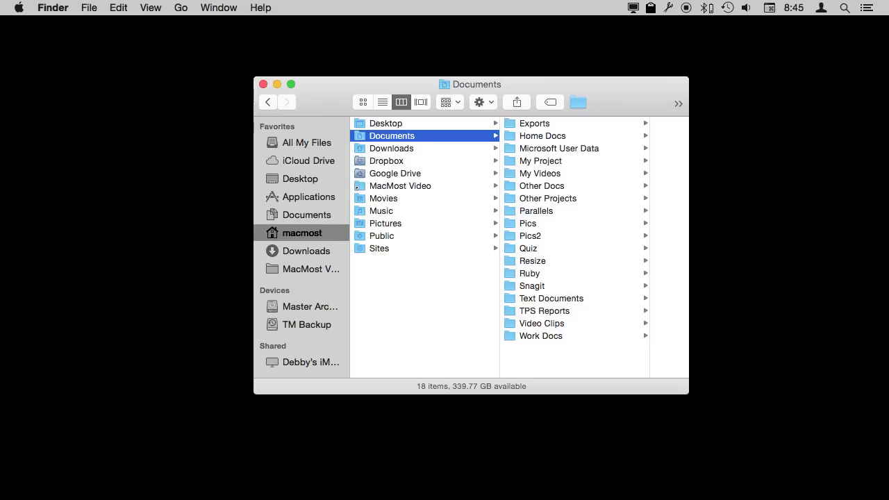
{"action": "left_click", "coordinate": [559, 147]}
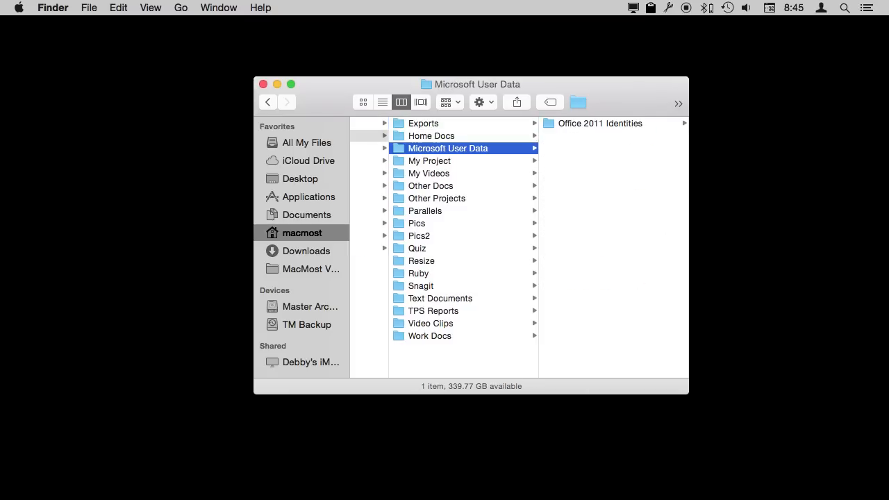
{"action": "left_click", "coordinate": [429, 161]}
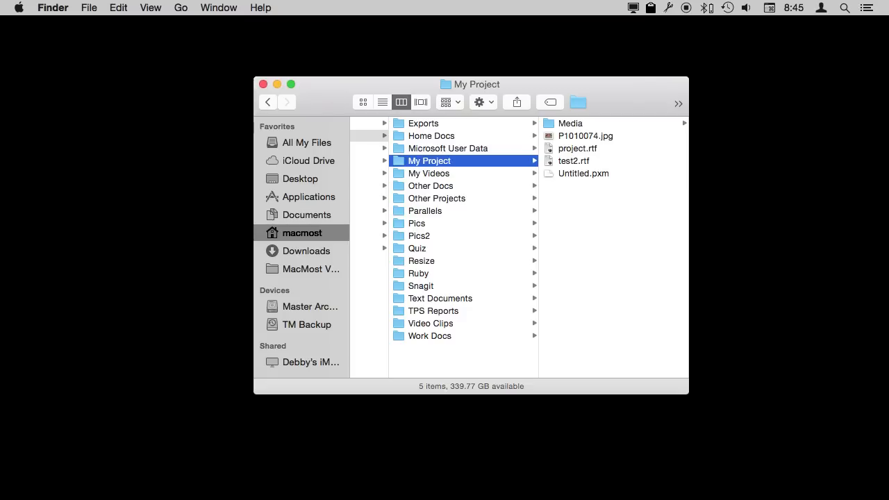
{"action": "left_click", "coordinate": [430, 186]}
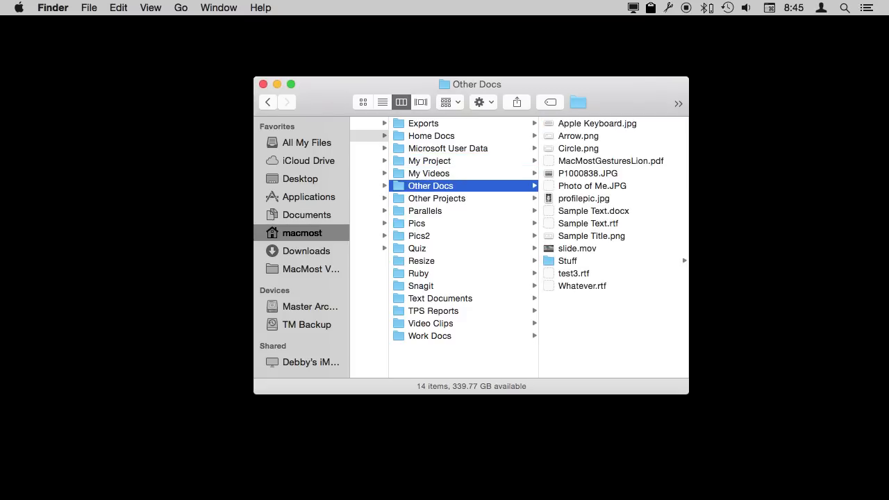
Jump to ~/Documents/my project/media via the Go to Folder prompt (Shift-Cmd-G)
{"action": "key", "text": "cmd+shift+g"}
{"action": "type", "text": "~/"}
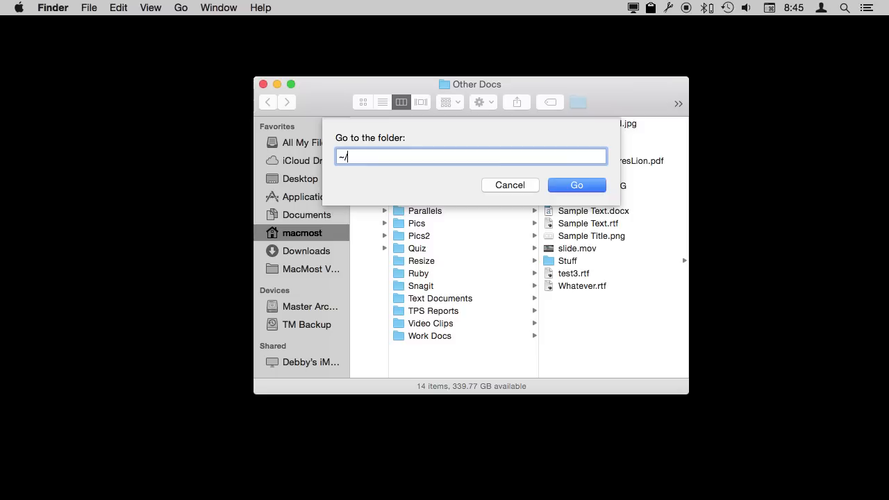
{"action": "type", "text": "Documents/"}
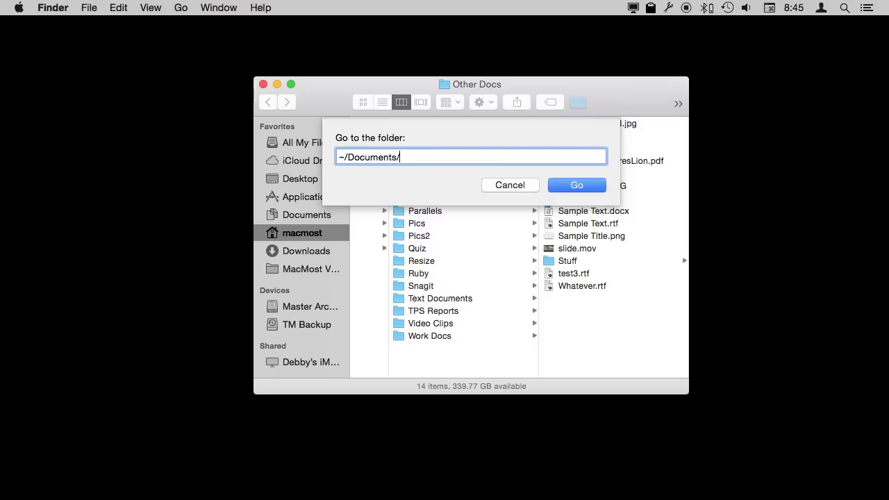
{"action": "type", "text": "my p"}
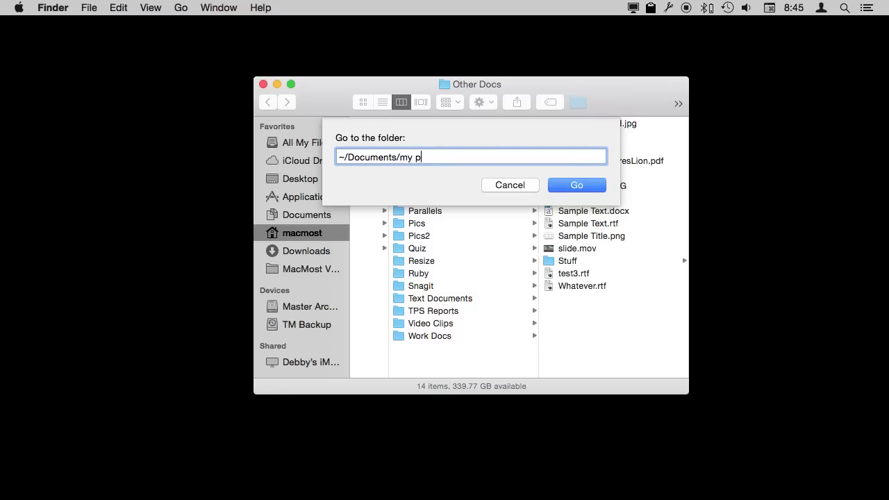
{"action": "type", "text": "roject/media"}
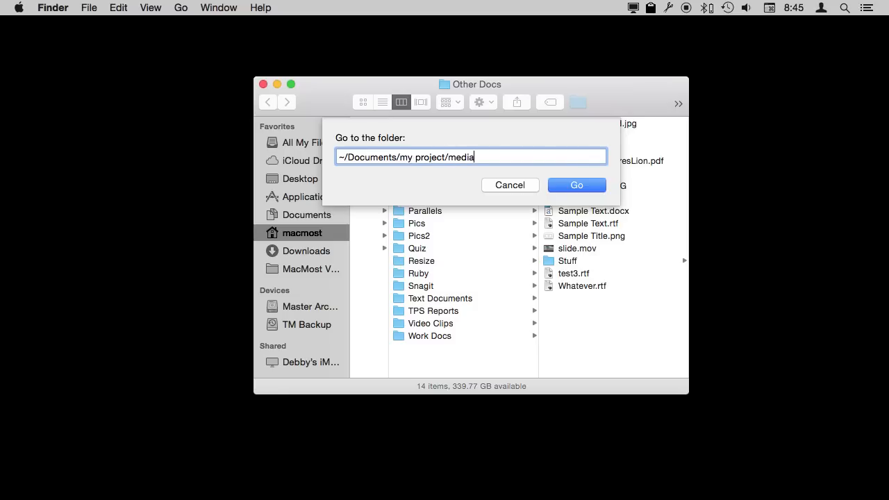
{"action": "left_click", "coordinate": [576, 184]}
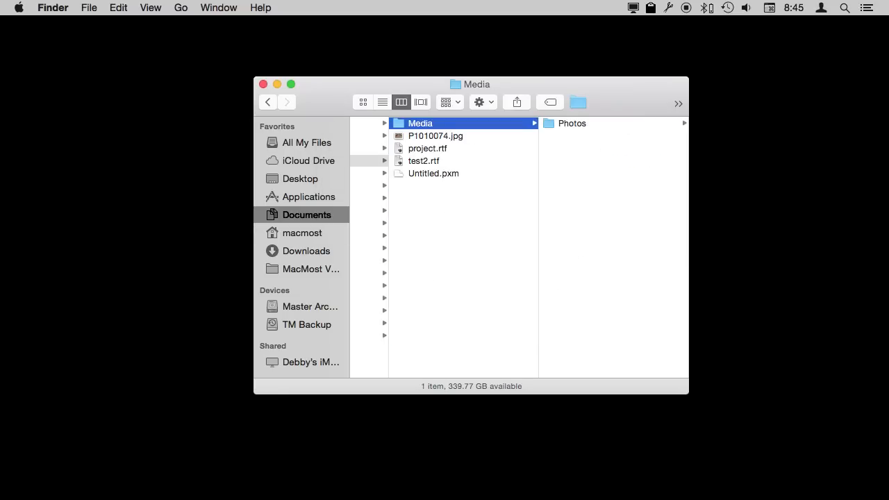
{"action": "mouse_move", "coordinate": [332, 85]}
{"action": "type", "text": "text"}
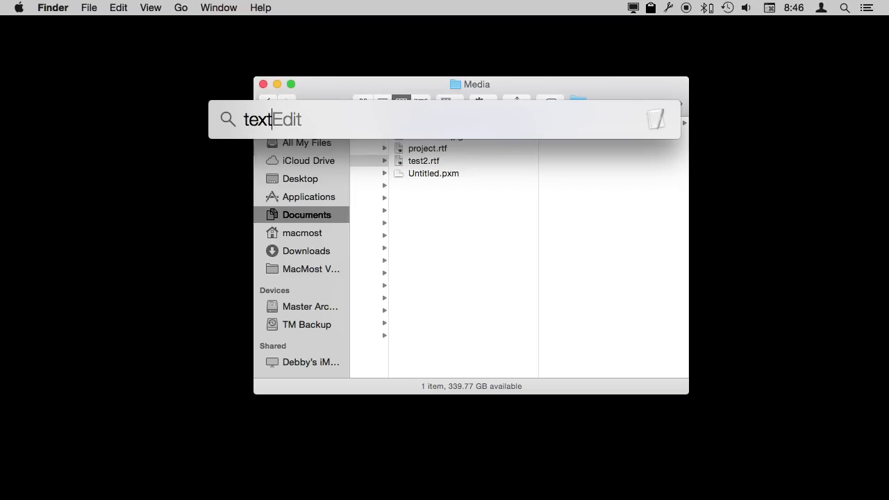
Launch TextEdit from the Spotlight search and bring the Finder Media window back to front
{"action": "key", "text": "Return"}
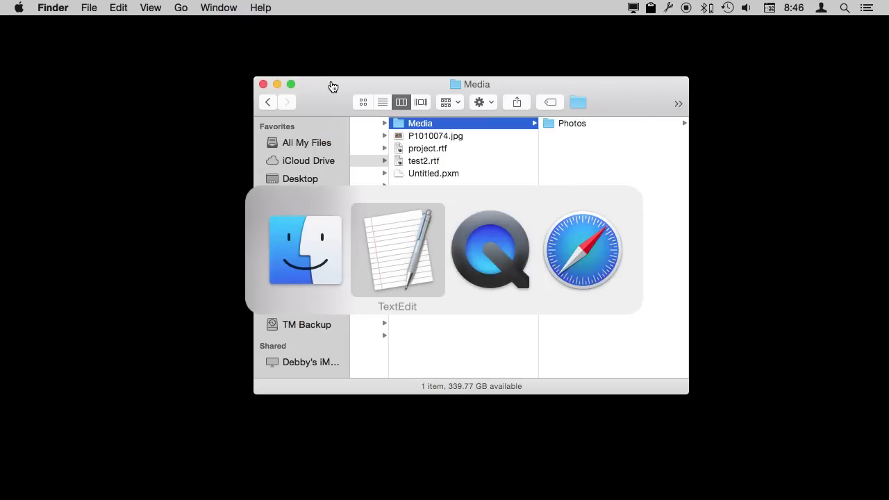
{"action": "left_click", "coordinate": [398, 250]}
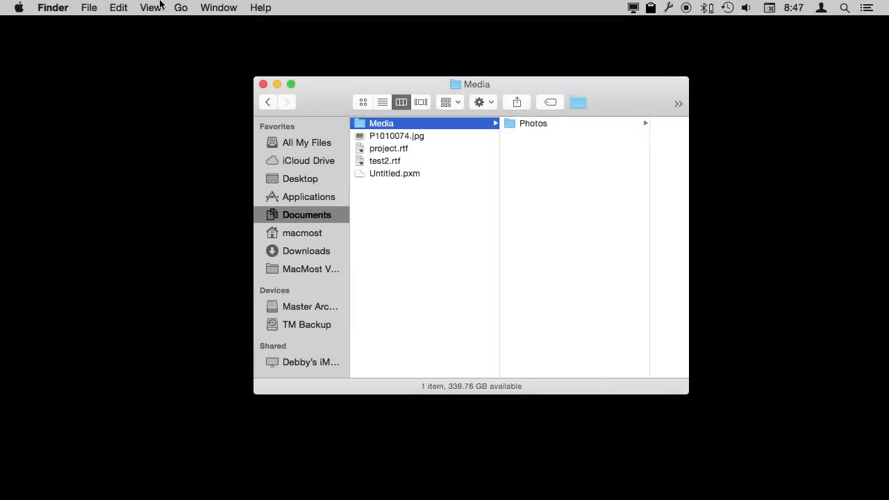
{"action": "left_click", "coordinate": [150, 9]}
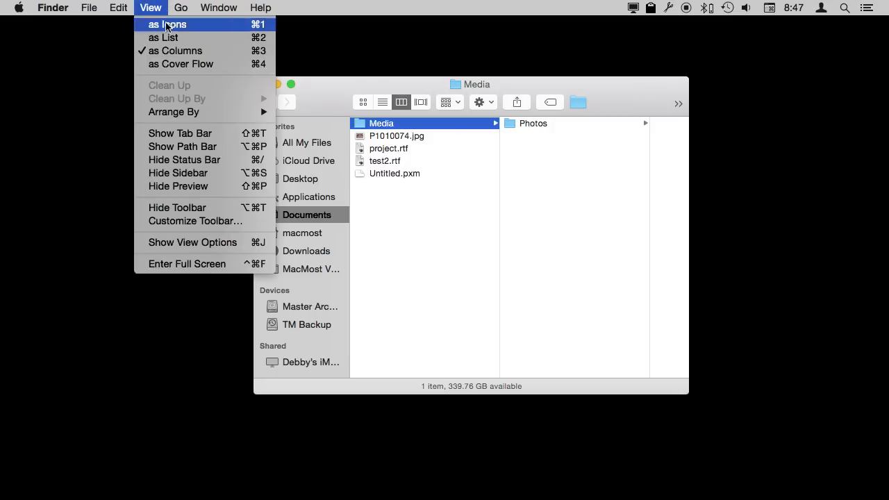
{"action": "left_click", "coordinate": [118, 8]}
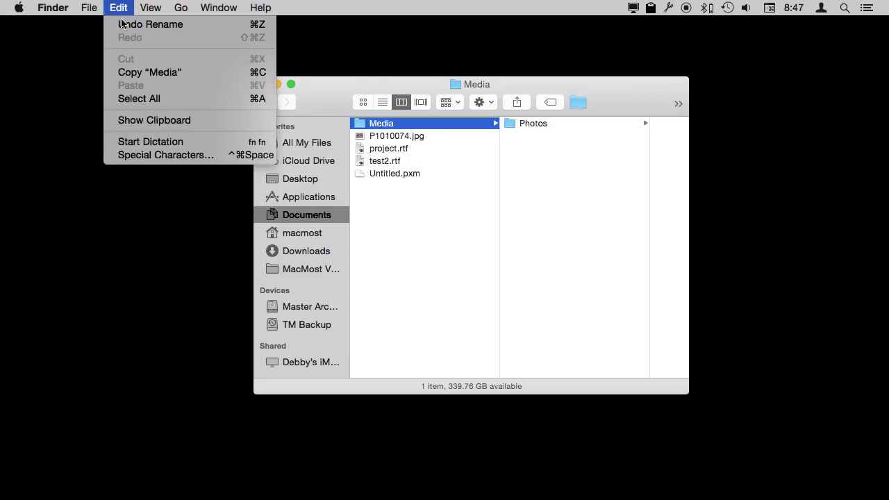
{"action": "mouse_move", "coordinate": [283, 122]}
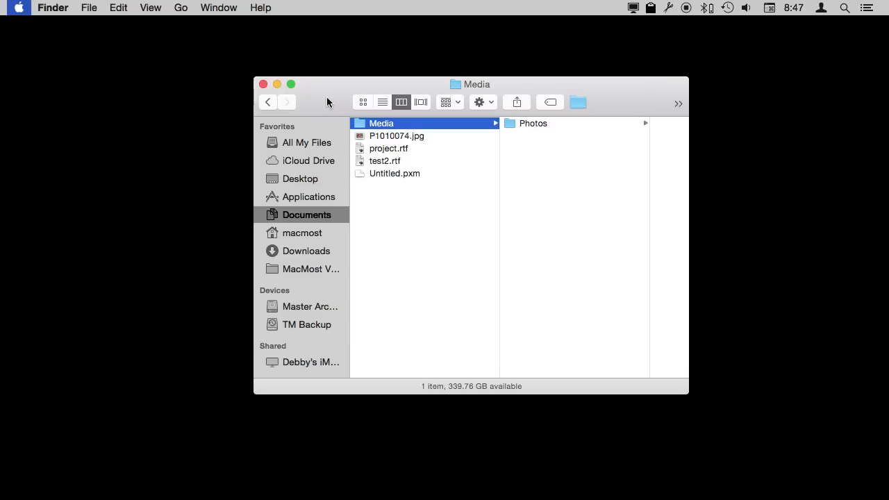
{"action": "left_click", "coordinate": [88, 8]}
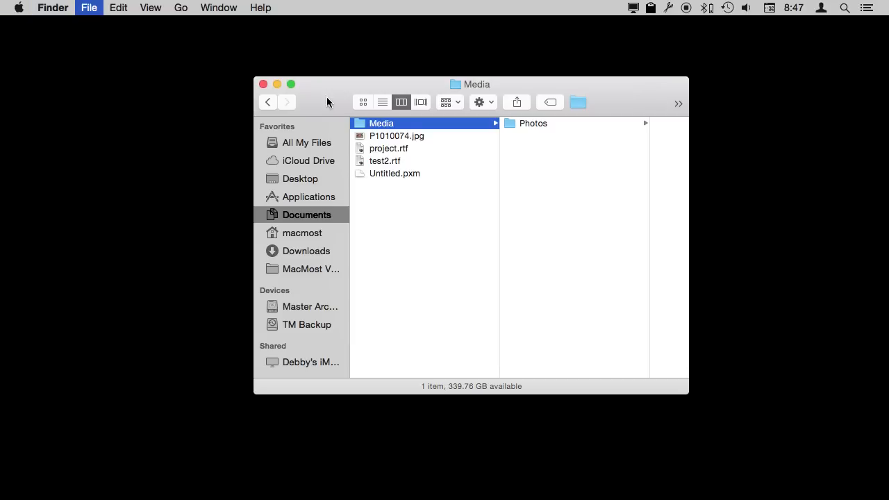
{"action": "left_click", "coordinate": [117, 9]}
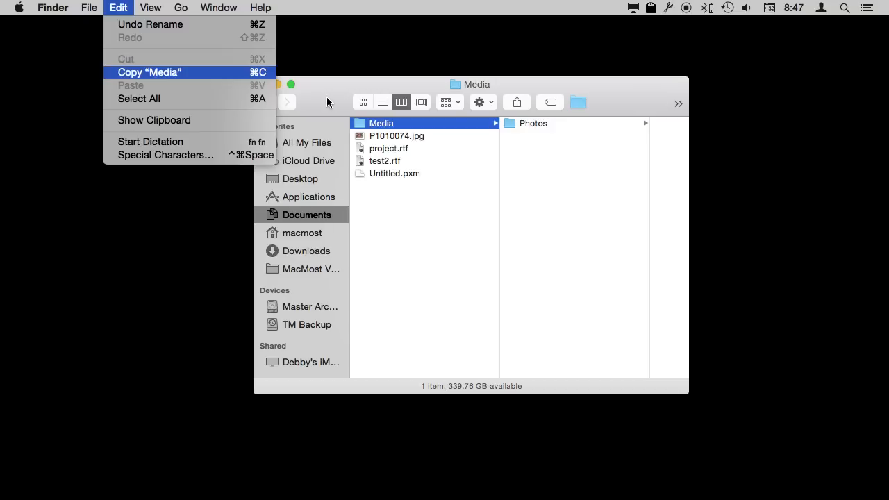
{"action": "mouse_move", "coordinate": [153, 120]}
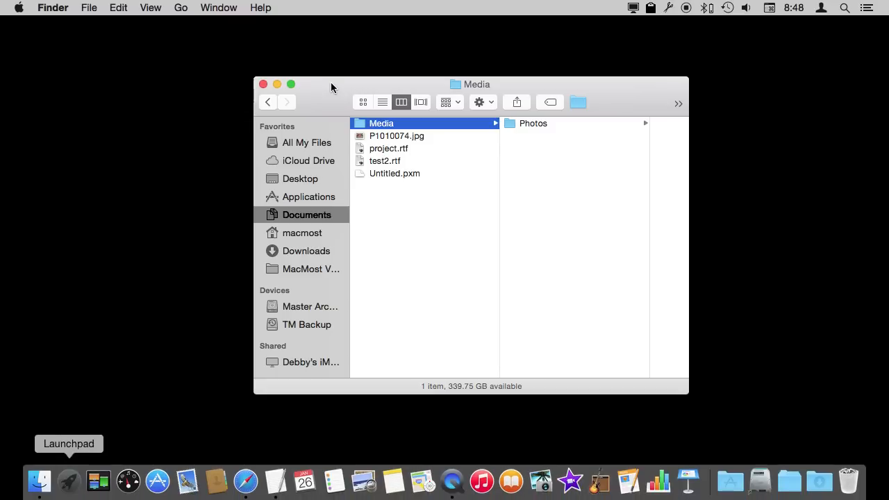
{"action": "mouse_move", "coordinate": [158, 481]}
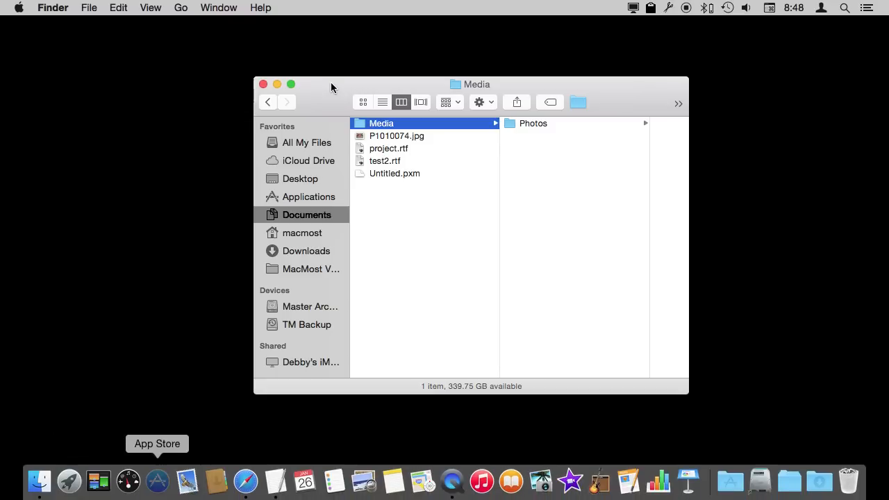
{"action": "mouse_move", "coordinate": [275, 481]}
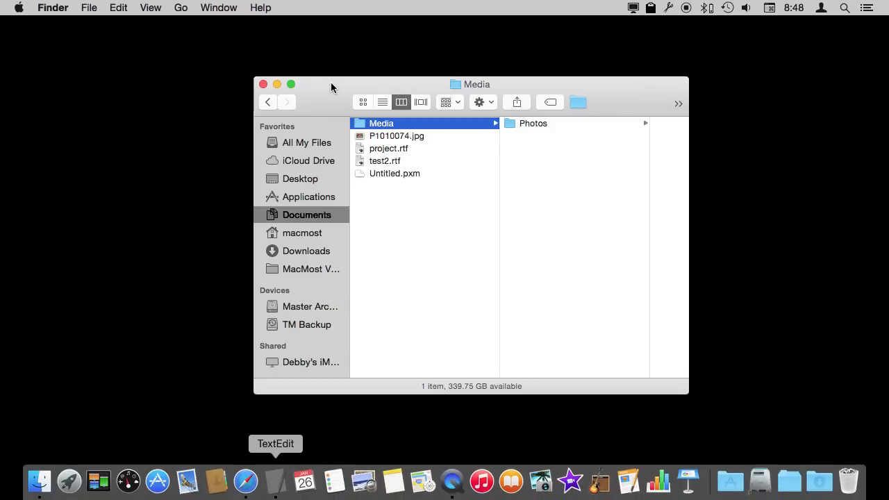
Launch System Preferences from the Apple menu
{"action": "left_click", "coordinate": [19, 6]}
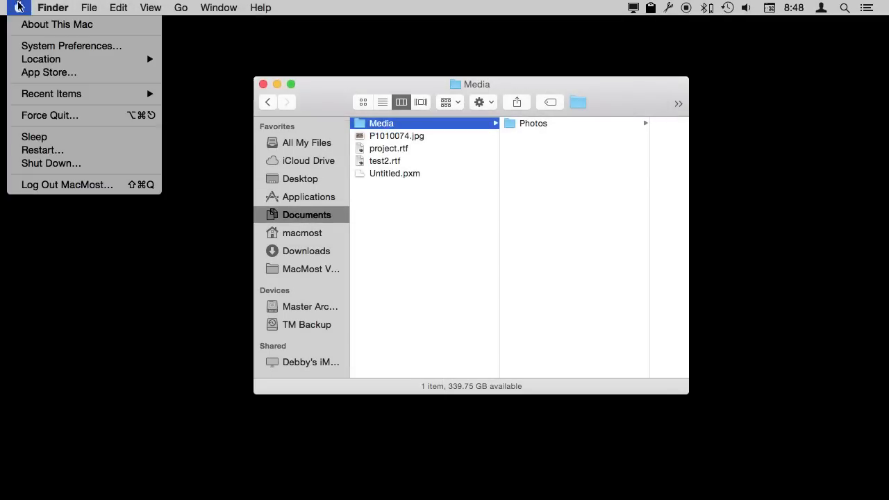
{"action": "left_click", "coordinate": [69, 46]}
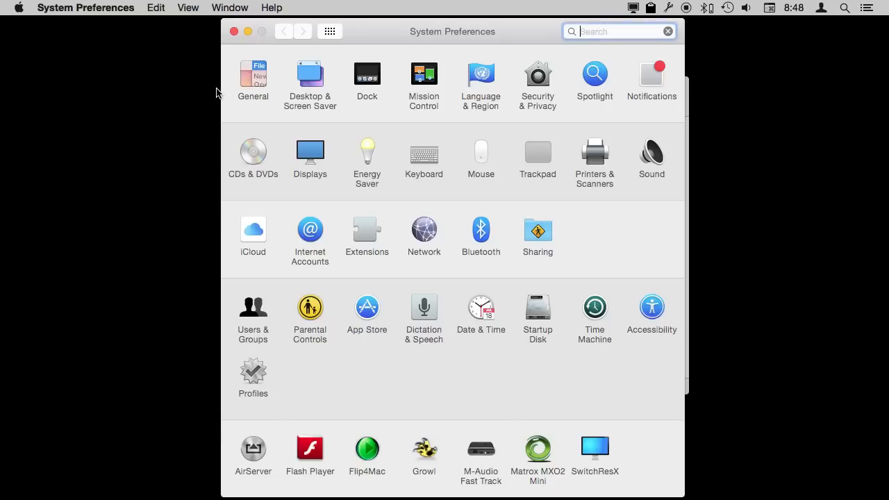
Show the Keyboard pane in System Preferences
{"action": "left_click", "coordinate": [424, 152]}
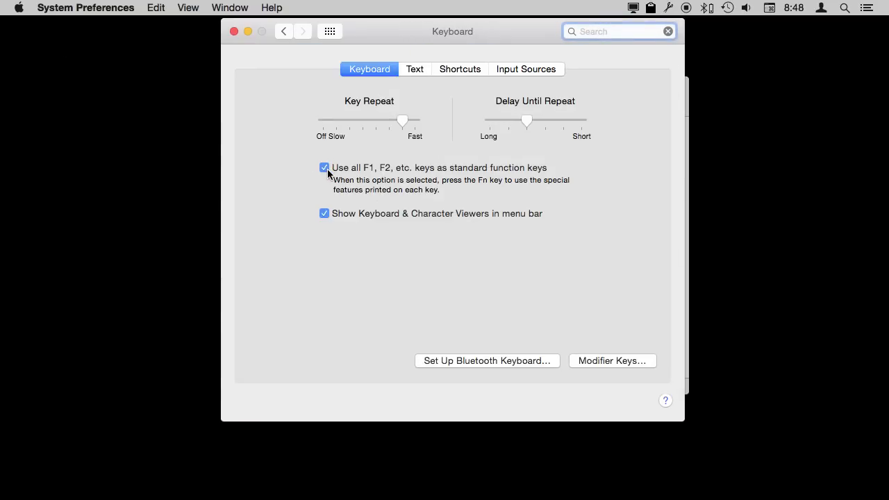
{"action": "mouse_move", "coordinate": [495, 175]}
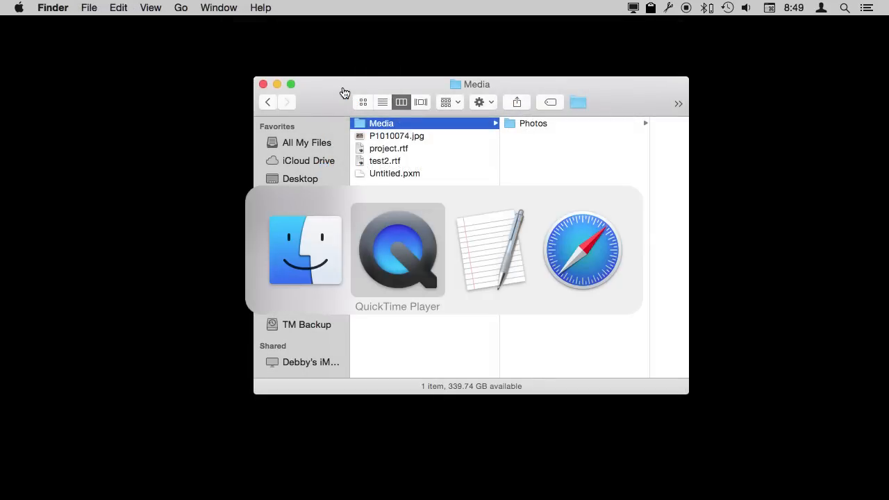
In TextEdit's Save dialog for Untitled.rtf, move focus from the search field to the favourites list
{"action": "left_click", "coordinate": [491, 250]}
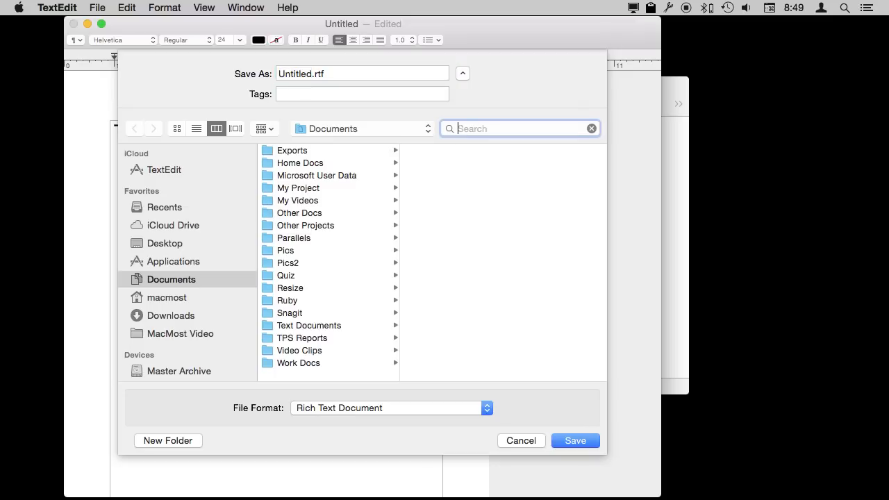
{"action": "left_click", "coordinate": [361, 72]}
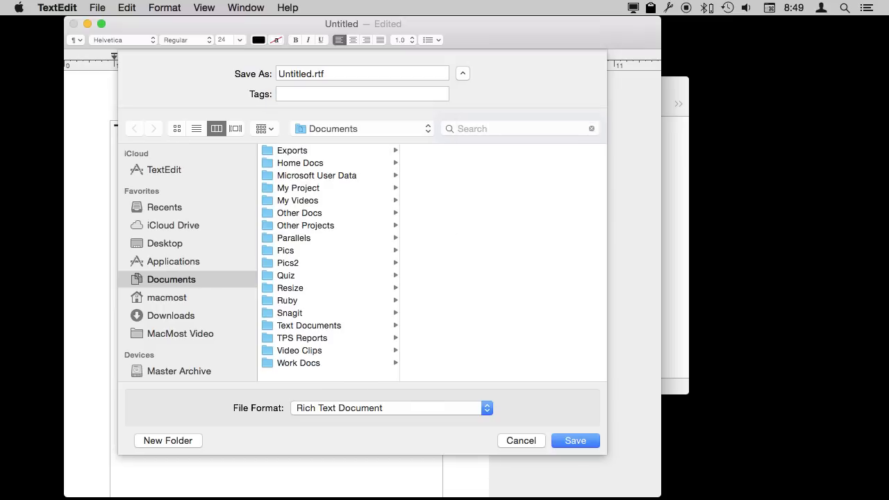
{"action": "left_click", "coordinate": [362, 72]}
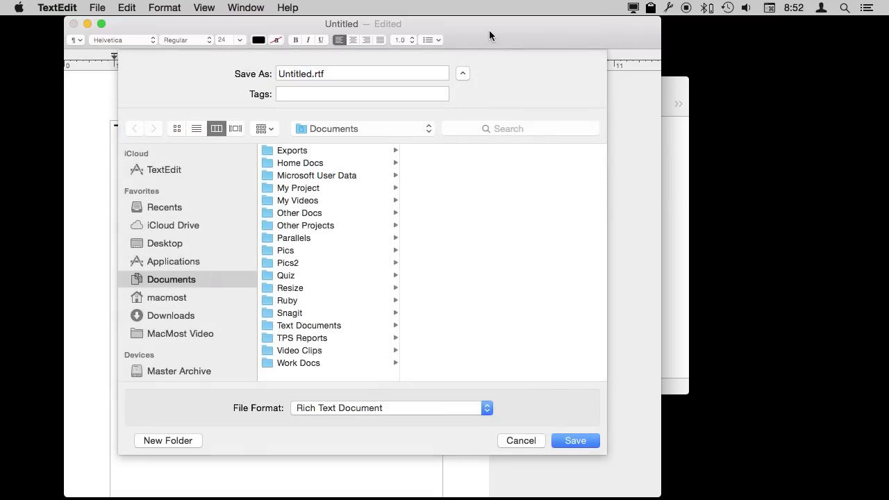
{"action": "left_click", "coordinate": [170, 279]}
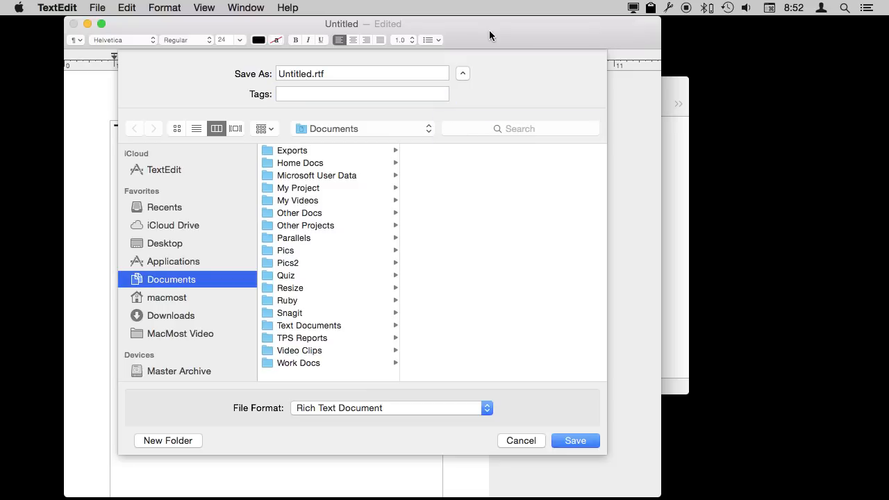
{"action": "mouse_move", "coordinate": [79, 4]}
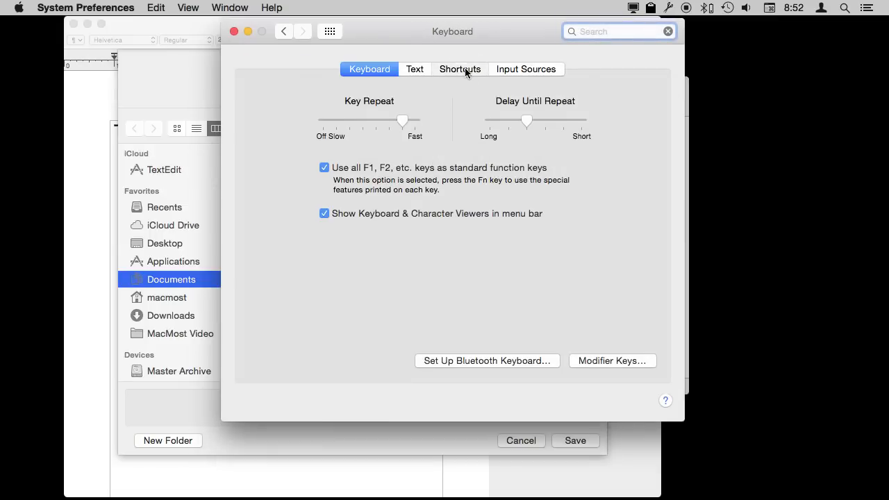
In the Shortcuts settings, set Full Keyboard Access to All controls
{"action": "left_click", "coordinate": [459, 70]}
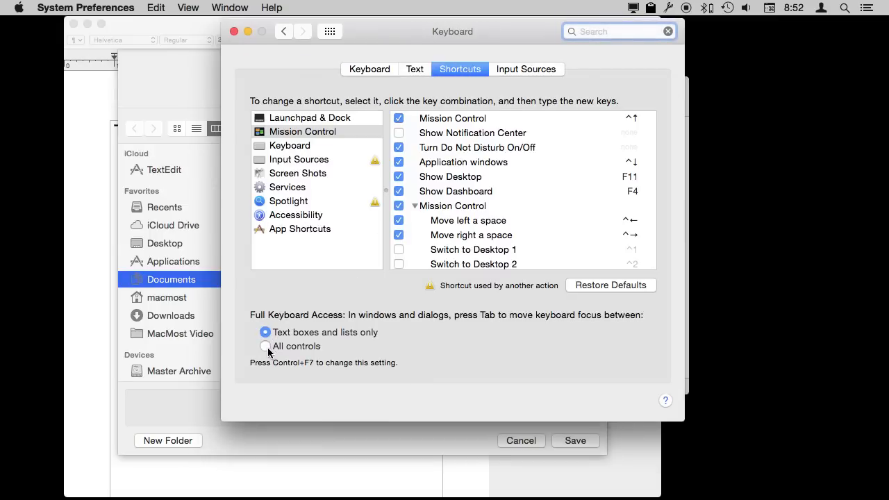
{"action": "mouse_move", "coordinate": [264, 350]}
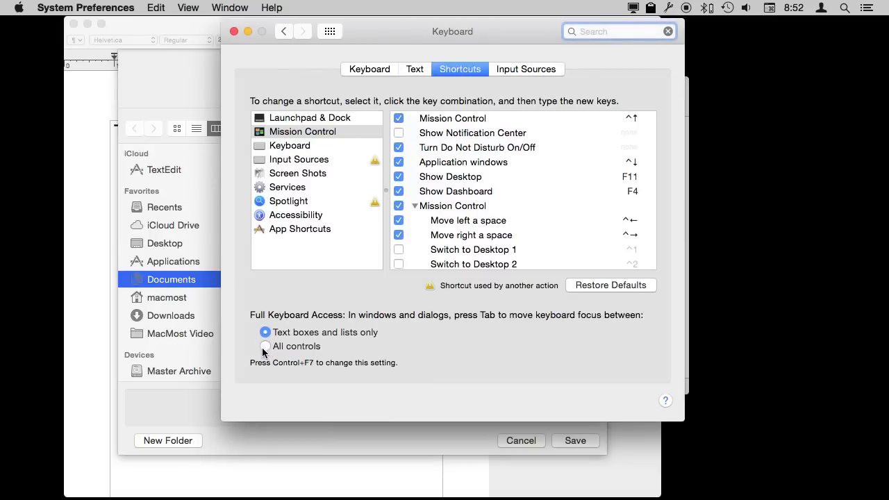
{"action": "left_click", "coordinate": [264, 348]}
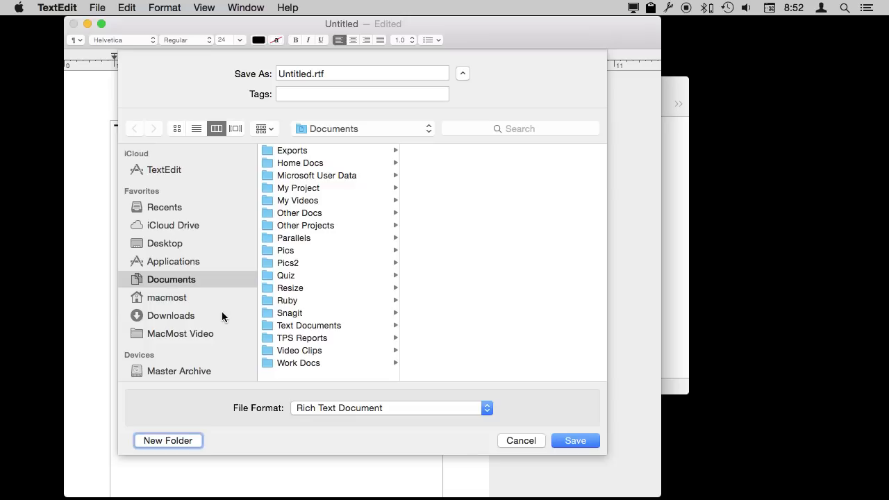
{"action": "mouse_move", "coordinate": [750, 264]}
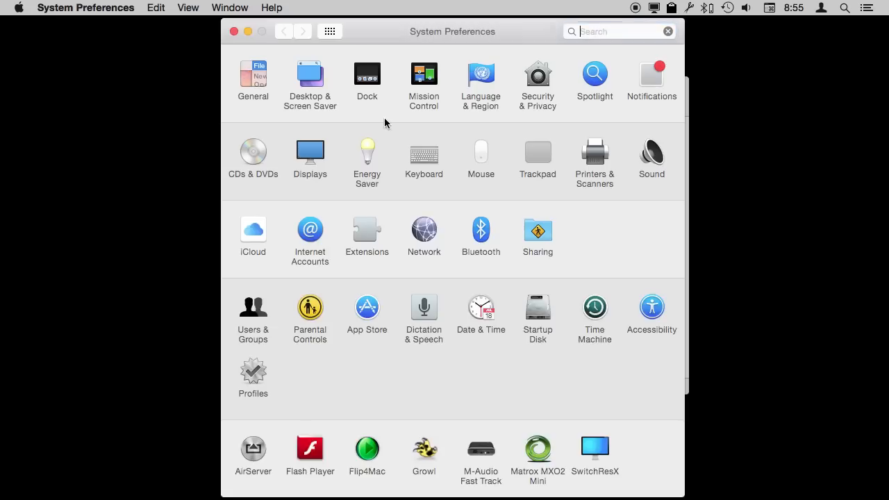
Start editing the Mission Control Show Notification Center shortcut and leave it unchanged
{"action": "left_click", "coordinate": [424, 152]}
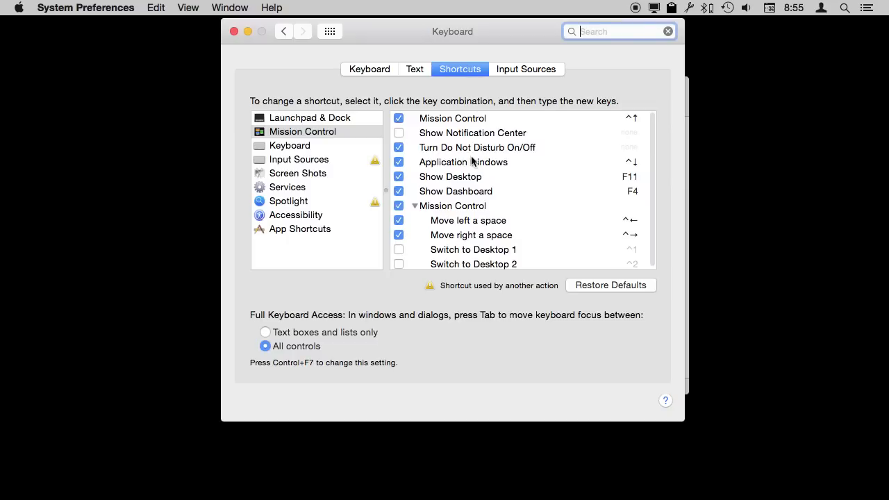
{"action": "mouse_move", "coordinate": [564, 175]}
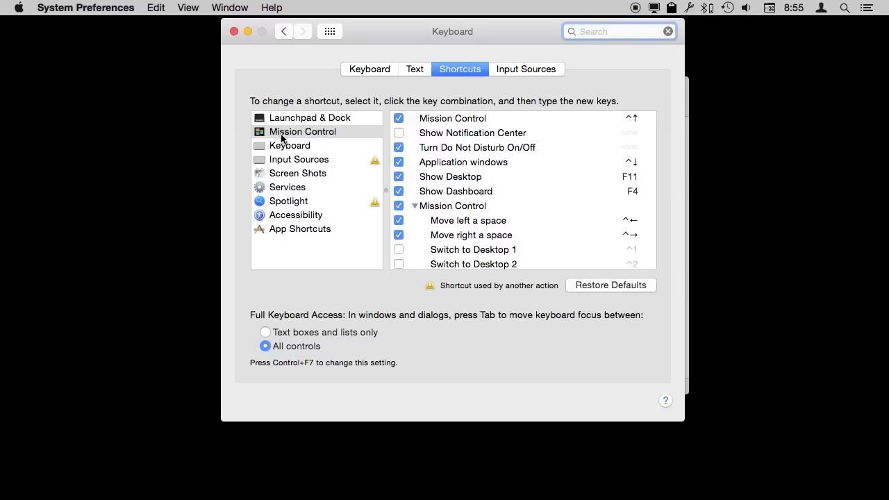
{"action": "mouse_move", "coordinate": [531, 142]}
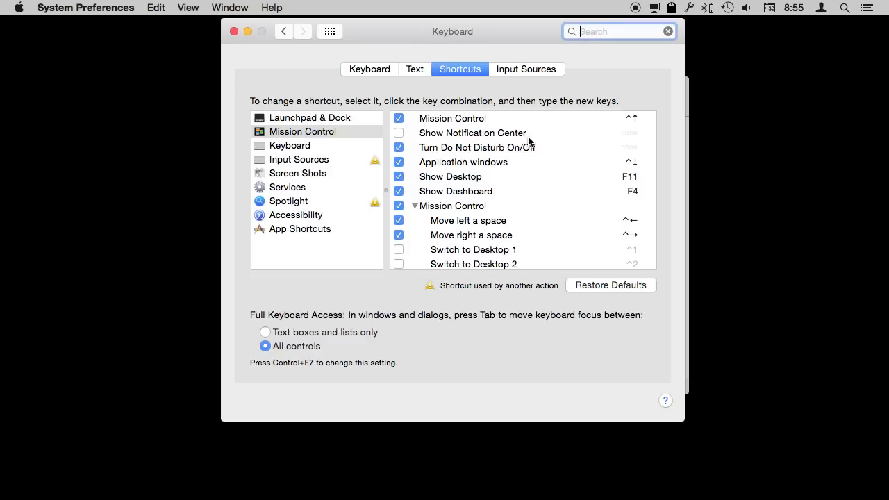
{"action": "left_click", "coordinate": [302, 131]}
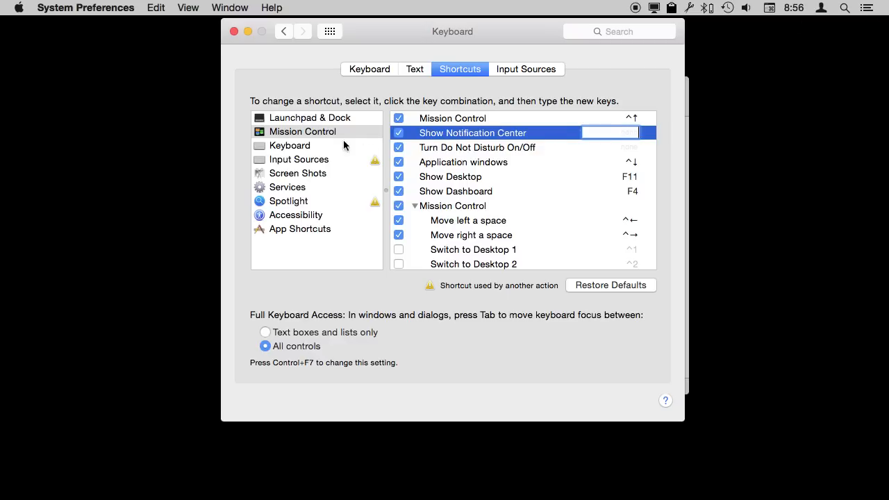
{"action": "left_click", "coordinate": [398, 134]}
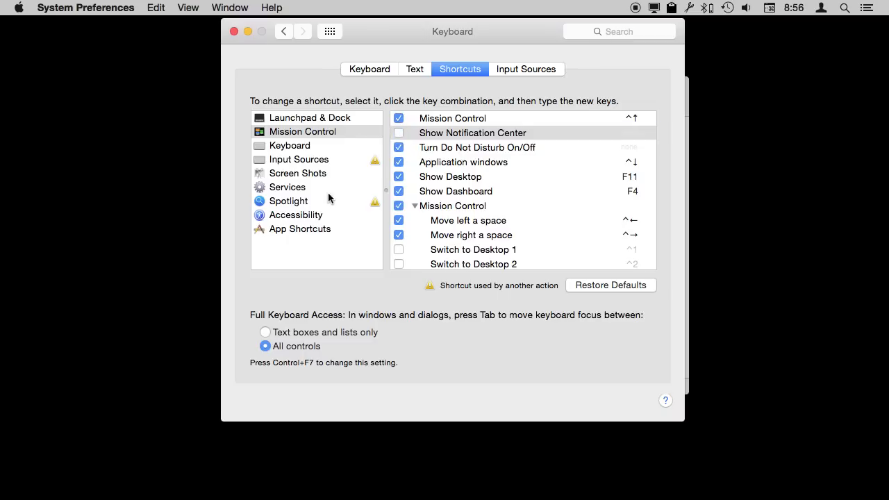
{"action": "mouse_move", "coordinate": [486, 162]}
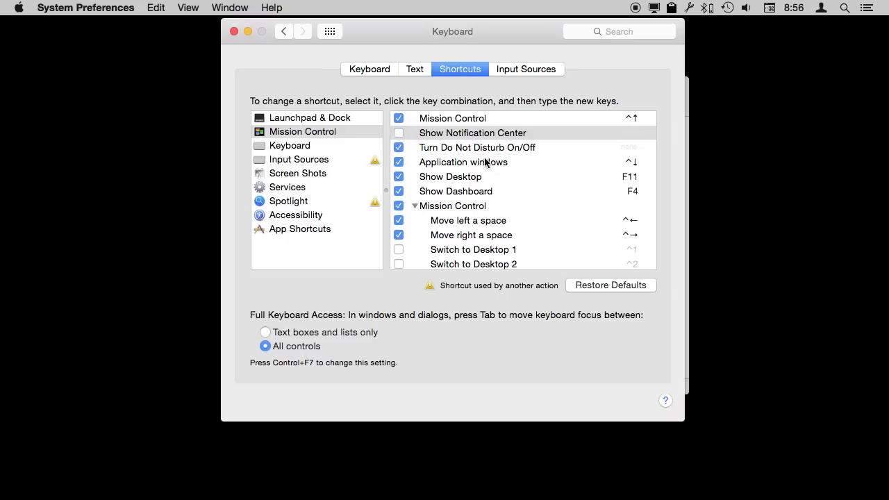
{"action": "mouse_move", "coordinate": [308, 228]}
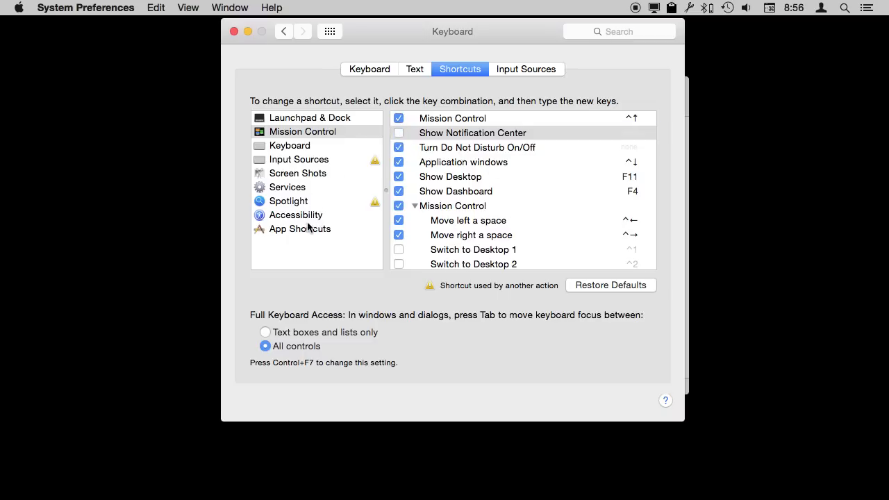
Start a new App Shortcut for All Applications, browse menu command names, then cancel without adding it
{"action": "left_click", "coordinate": [300, 228]}
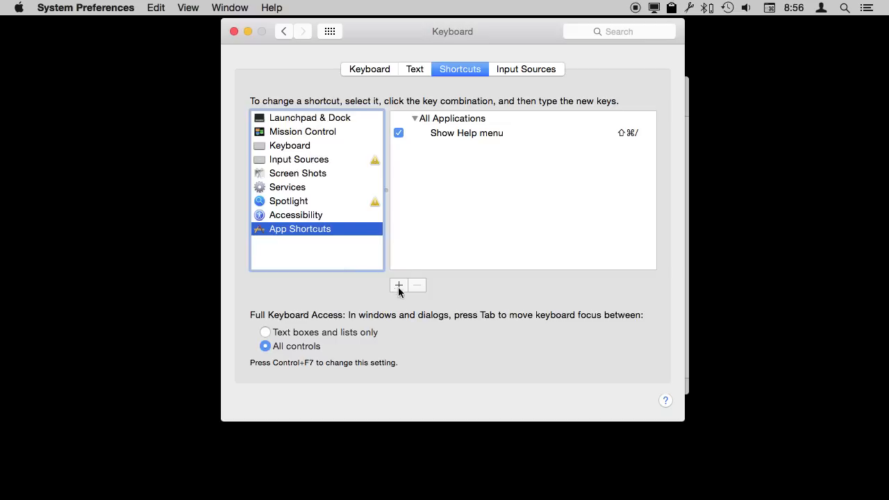
{"action": "left_click", "coordinate": [399, 287]}
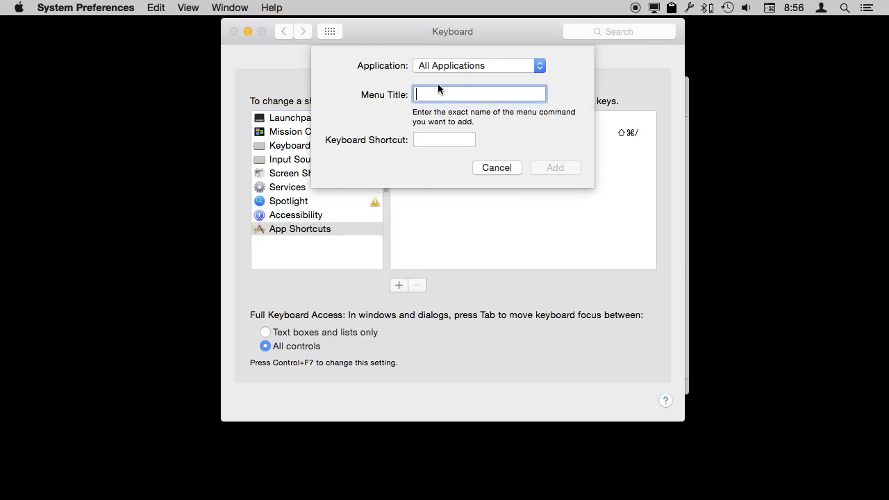
{"action": "mouse_move", "coordinate": [209, 33]}
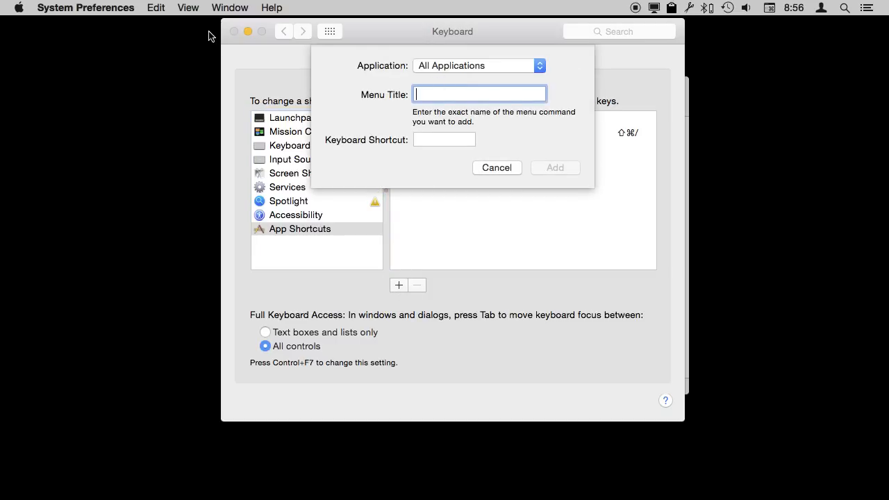
{"action": "left_click", "coordinate": [187, 8]}
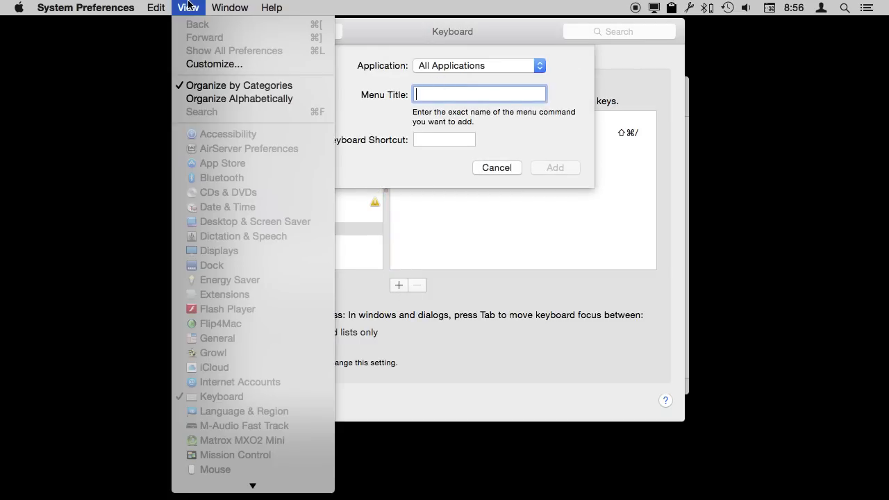
{"action": "left_click", "coordinate": [231, 8]}
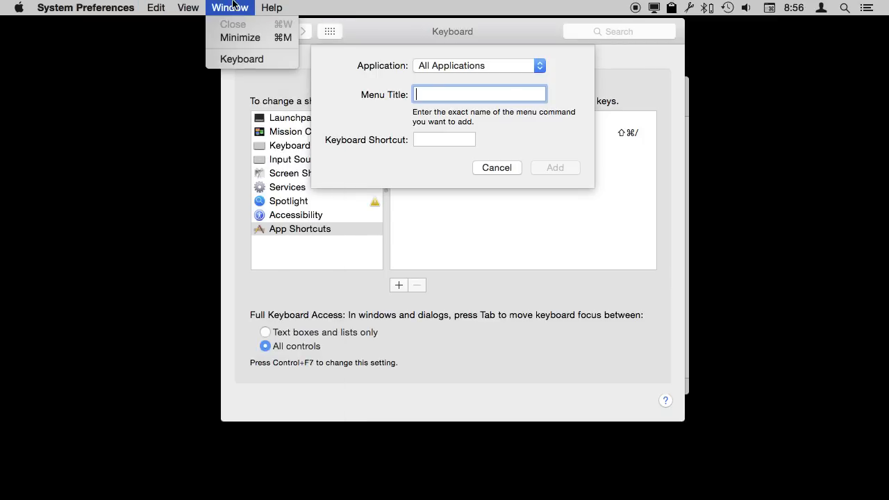
{"action": "left_click", "coordinate": [156, 9]}
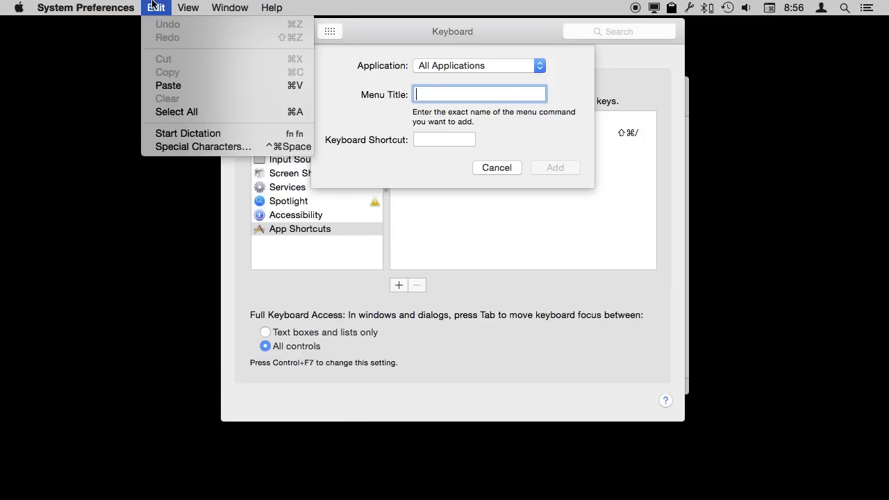
{"action": "mouse_move", "coordinate": [175, 86]}
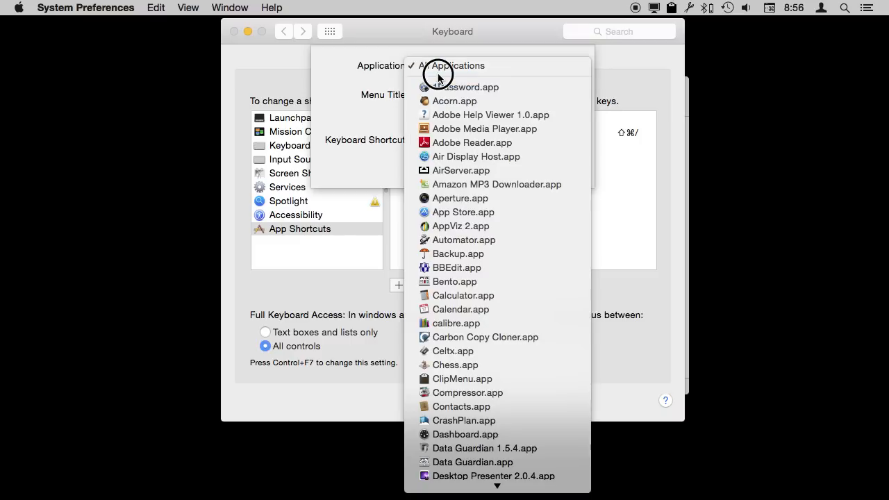
{"action": "left_click", "coordinate": [453, 66]}
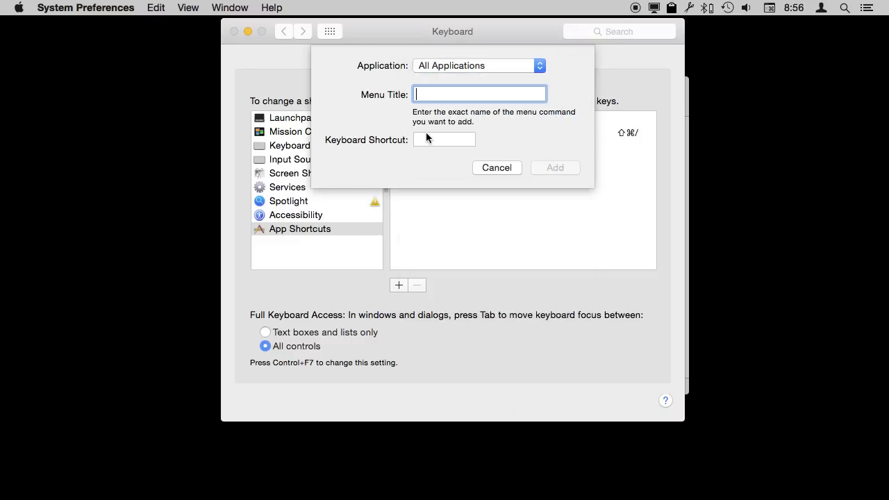
{"action": "left_click", "coordinate": [496, 167]}
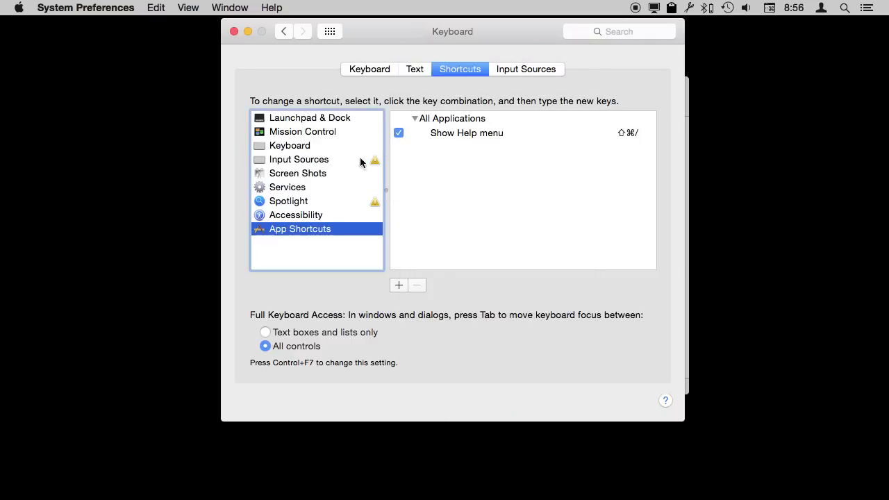